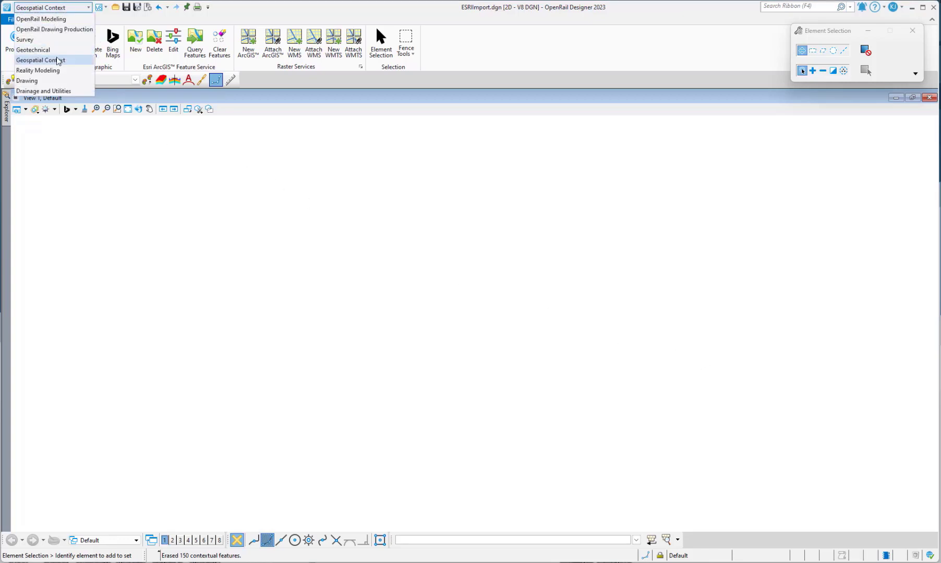
Step: Switch to the Geospatial Context workflow and display the PA83-SF coordinate system
{"action": "left_click", "coordinate": [54, 59]}
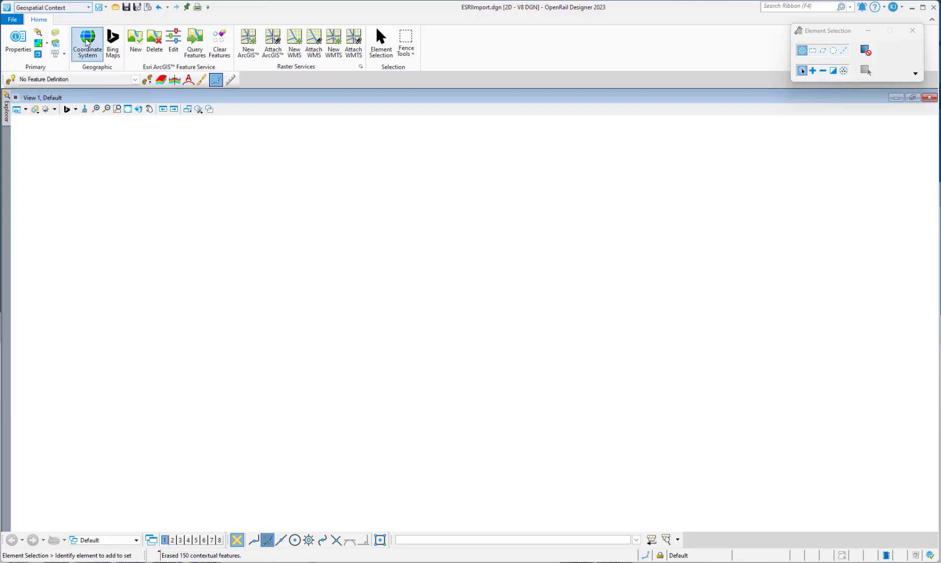
{"action": "left_click", "coordinate": [87, 40]}
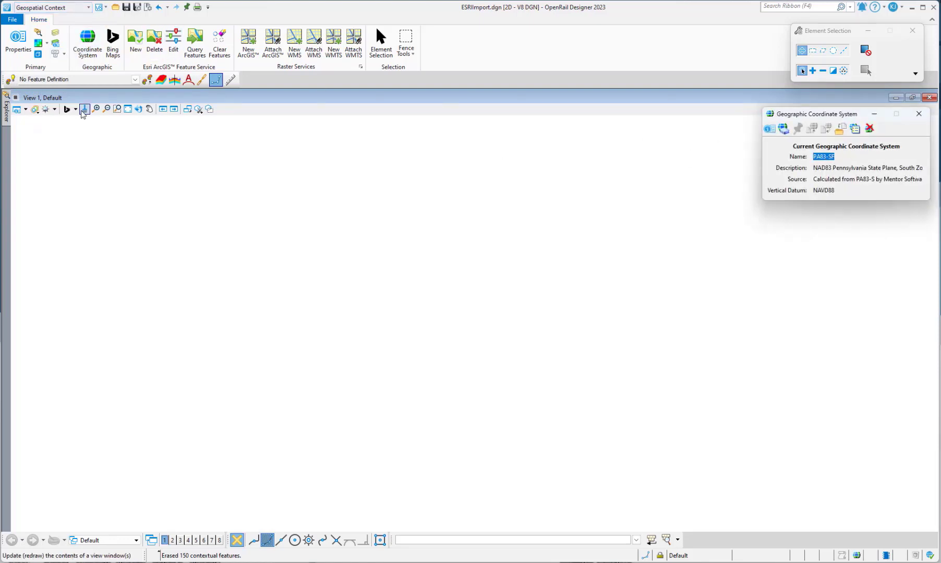
Step: Turn on the Bing Maps aerial background over central Philadelphia
{"action": "left_click", "coordinate": [76, 108]}
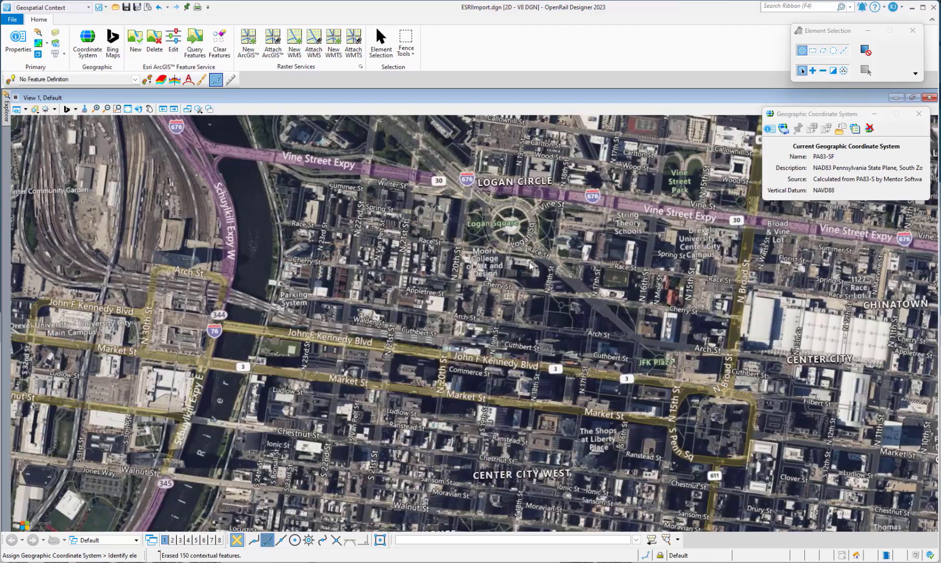
{"action": "mouse_move", "coordinate": [675, 145]}
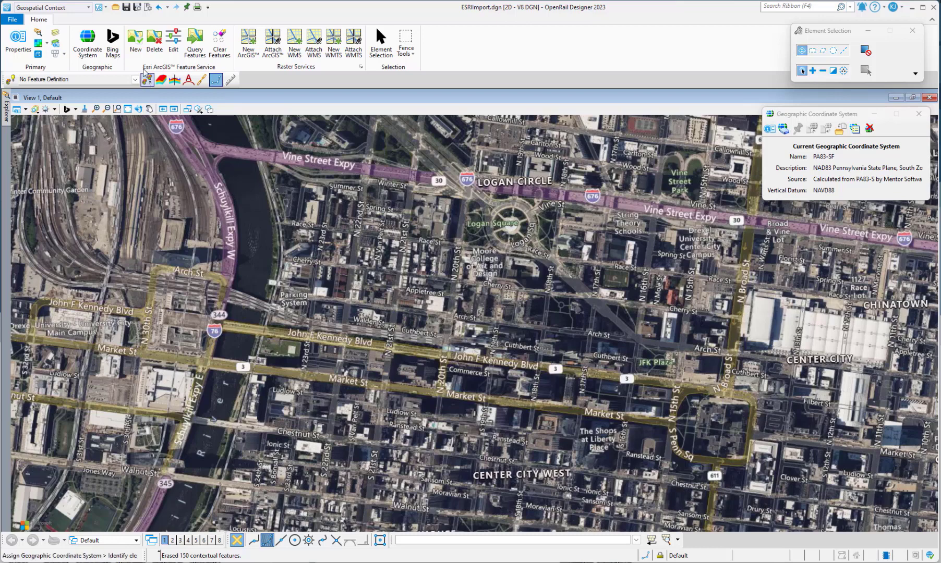
Step: Connect to the PennDOT roadwaysegments MapServer feature service and import its 139 road features
{"action": "left_click", "coordinate": [248, 43]}
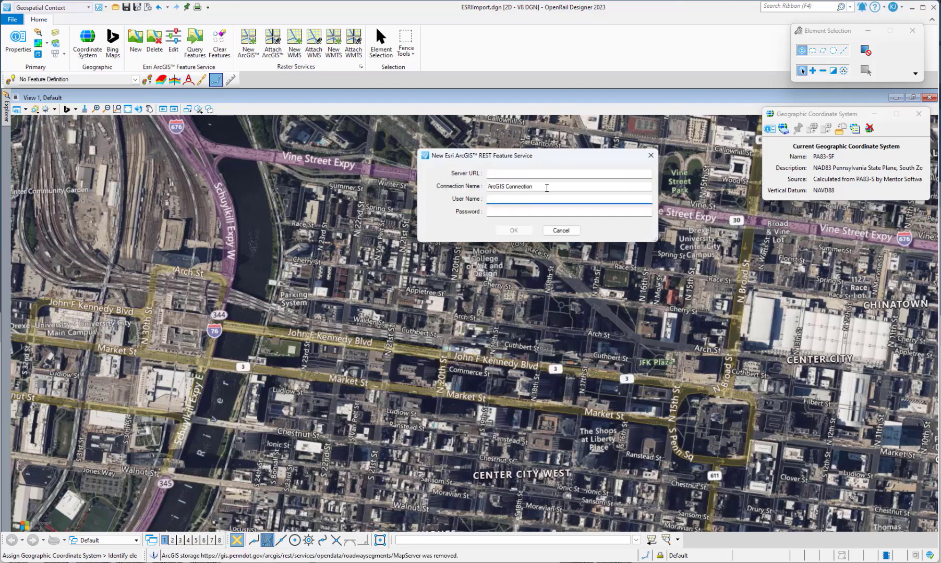
{"action": "type", "text": "dot.gov/arcgis/rest/services/opendata/roadwaysegments/MapServer"}
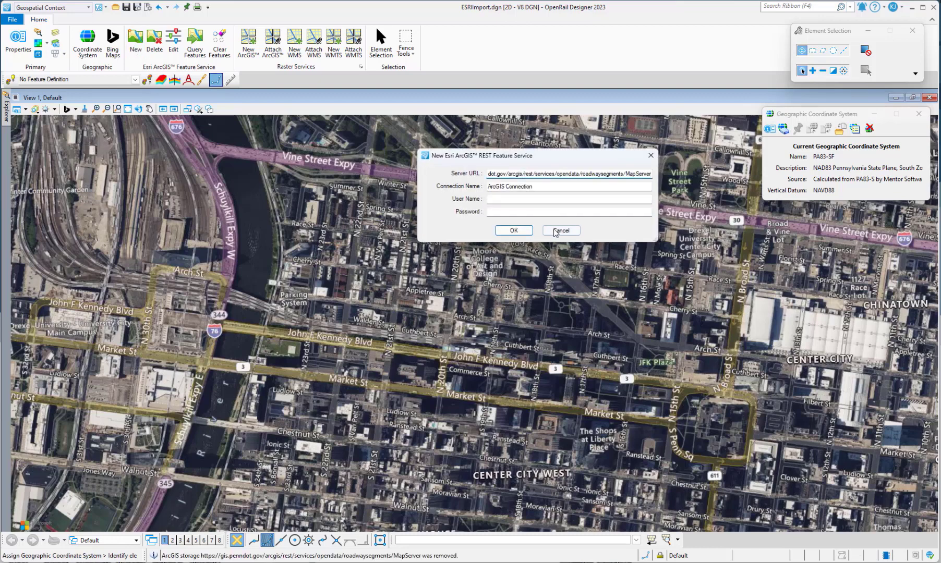
{"action": "left_click", "coordinate": [512, 231]}
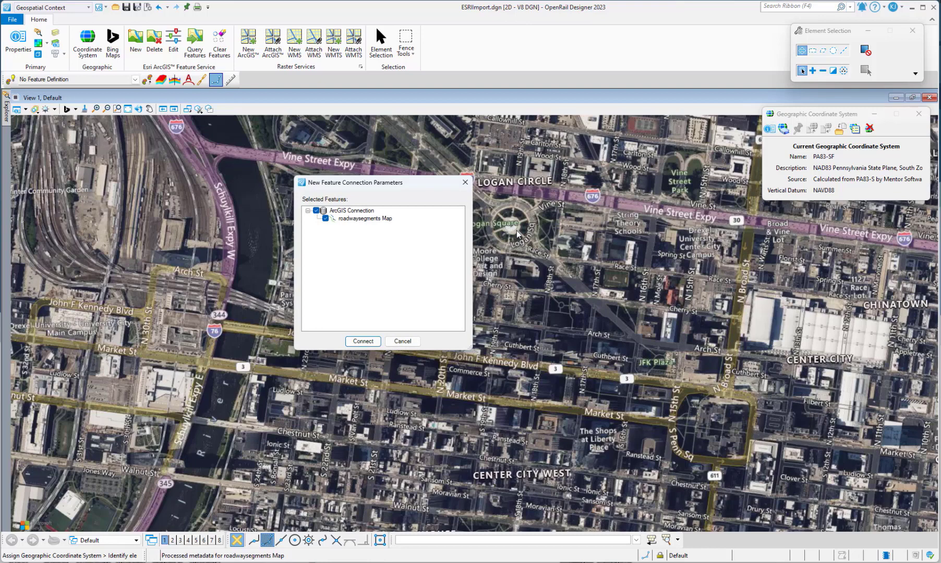
{"action": "left_click", "coordinate": [362, 341]}
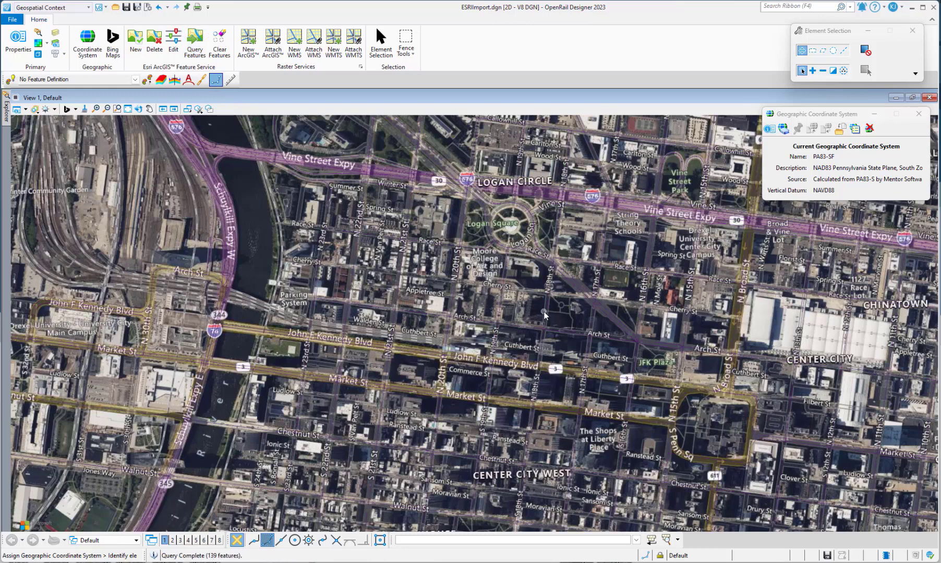
Step: Set the Bing background Map Type to None, leaving only the road linework
{"action": "left_click", "coordinate": [69, 108]}
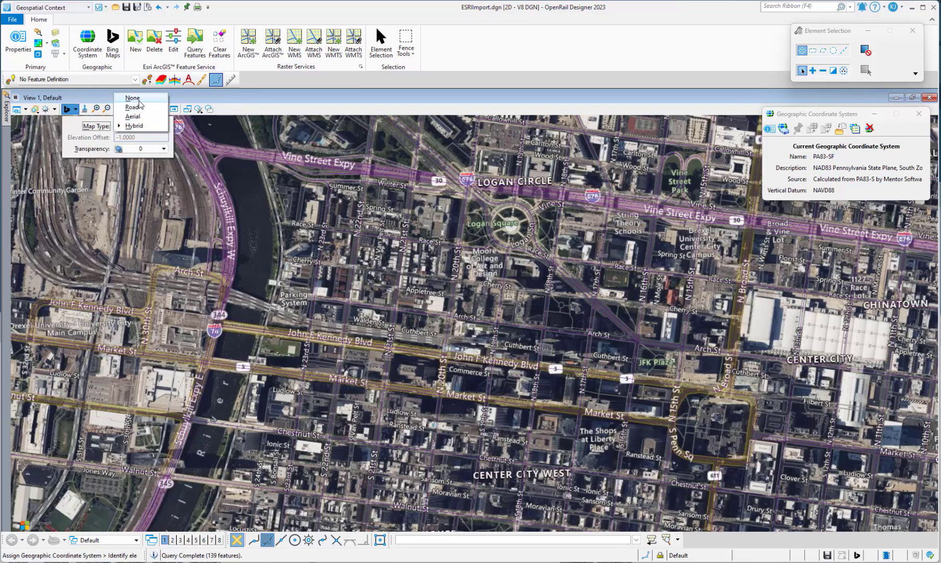
{"action": "left_click", "coordinate": [131, 97]}
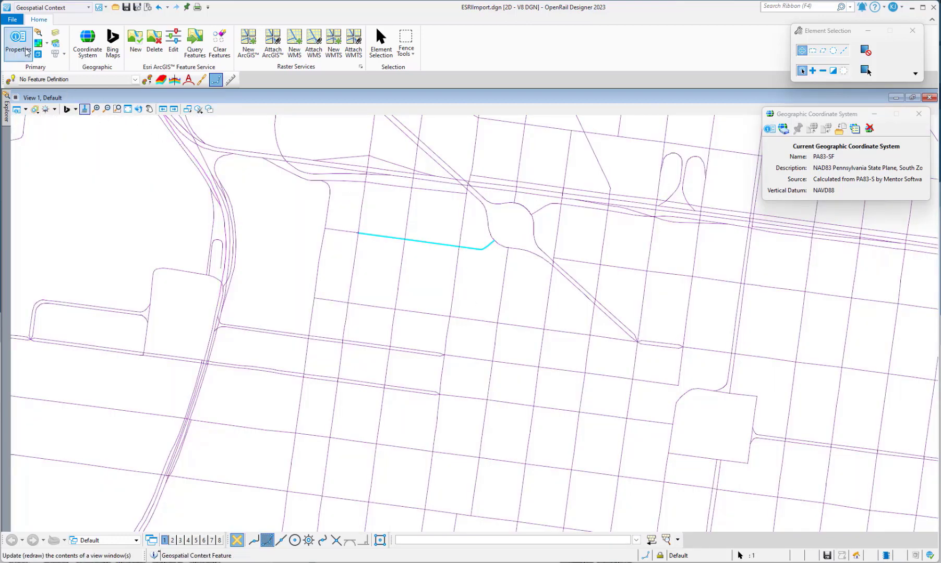
Step: Review attributes of the Race St segment, then the Schuylkill Expressway segment's STREET_NAME
{"action": "left_click", "coordinate": [340, 322]}
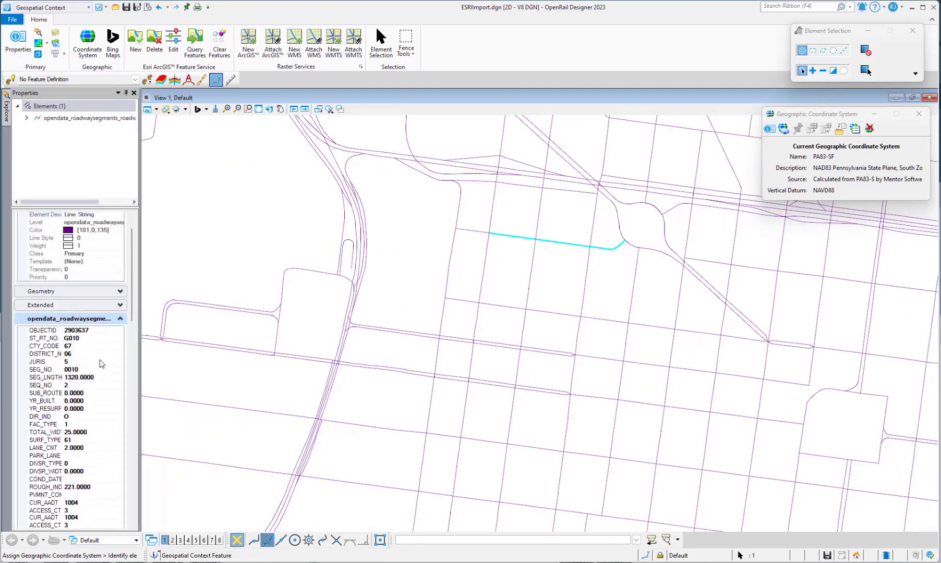
{"action": "scroll", "scroll_direction": "down", "scroll_amount": 3}
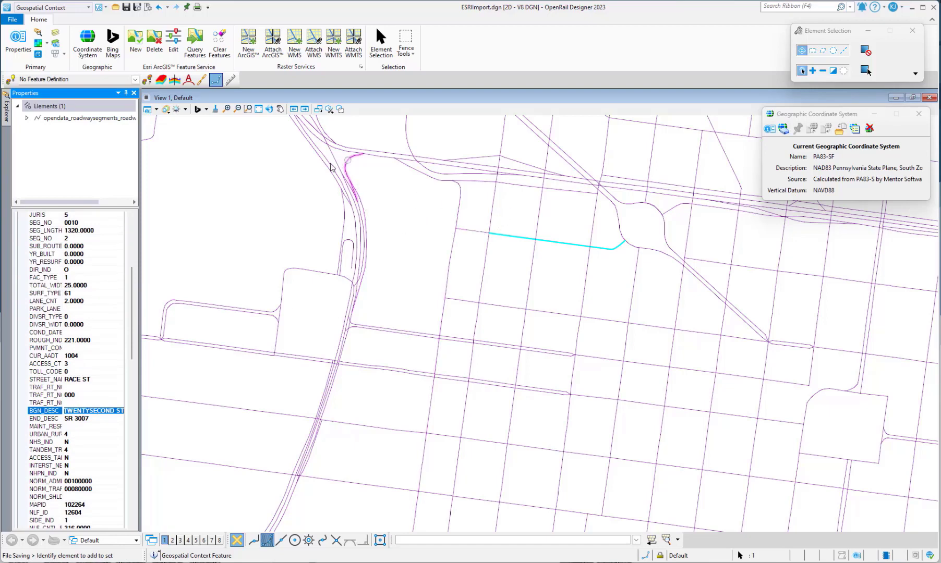
{"action": "left_click", "coordinate": [348, 162]}
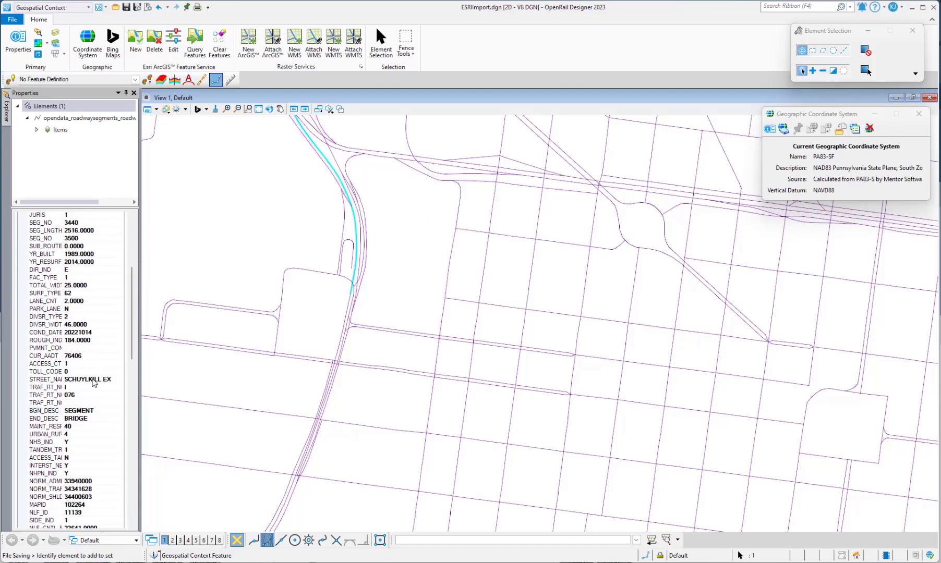
{"action": "left_click", "coordinate": [69, 379]}
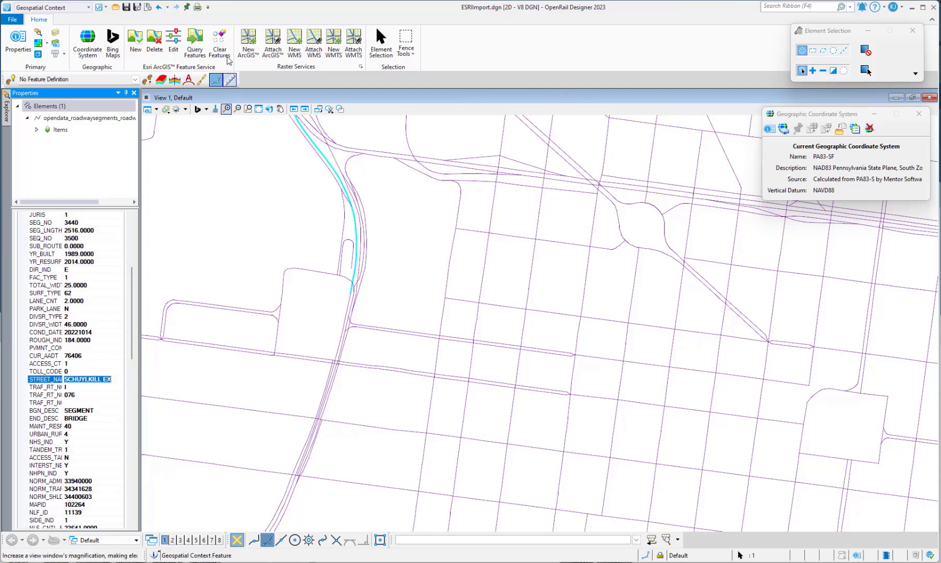
Step: Clear the imported road features and start a new ArcGIS REST map service
{"action": "left_click", "coordinate": [153, 42]}
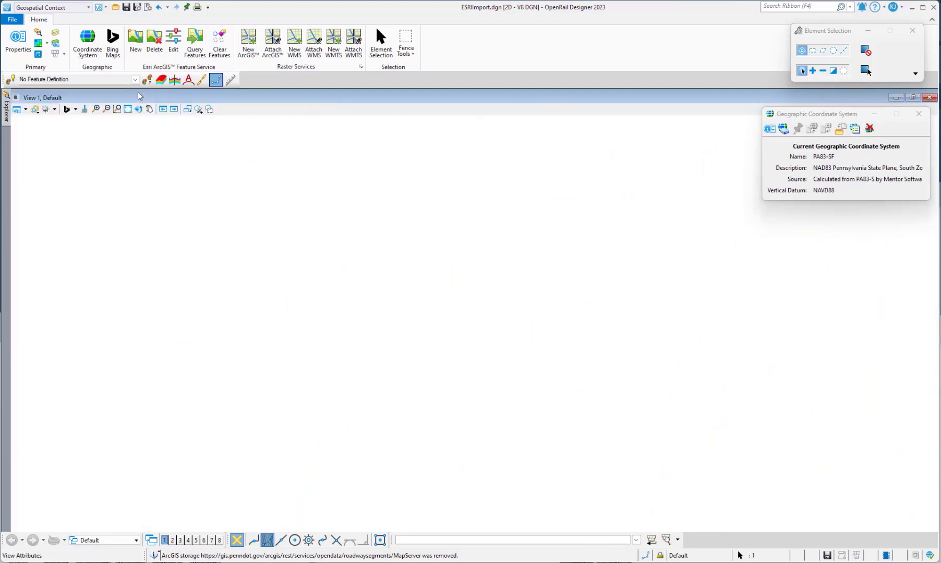
{"action": "left_click", "coordinate": [247, 42]}
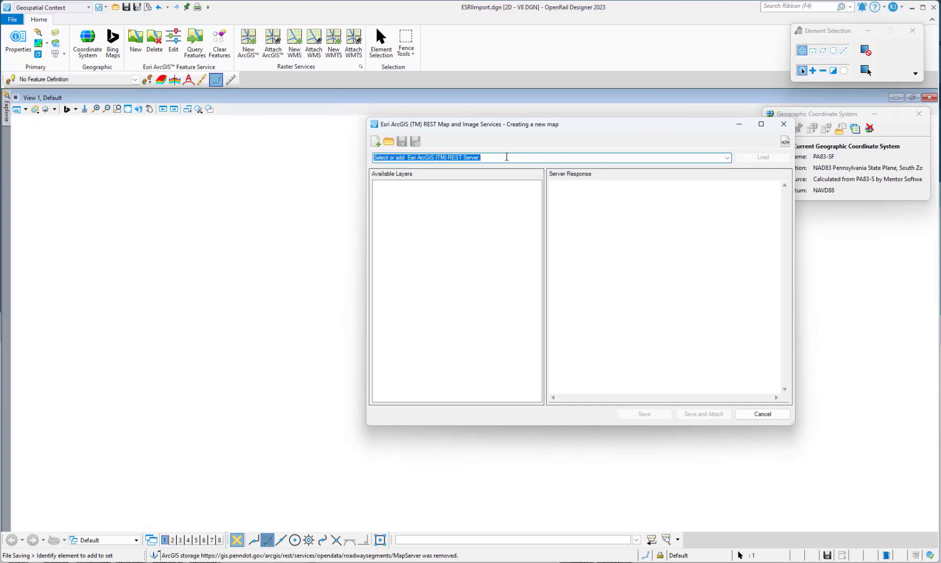
Step: Load the PennDOT roadwaysegments MapServer layers and save the service as PA_Roads.xamis
{"action": "type", "text": "https://gis.penndot.gov/arcgis/rest/services/opendata/roadwaysegments/MapServer"}
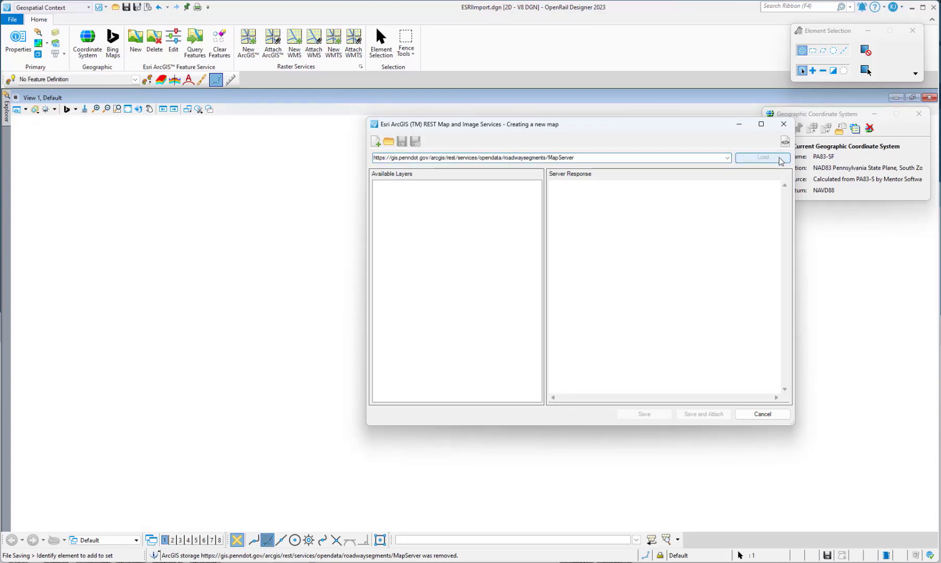
{"action": "left_click", "coordinate": [762, 157]}
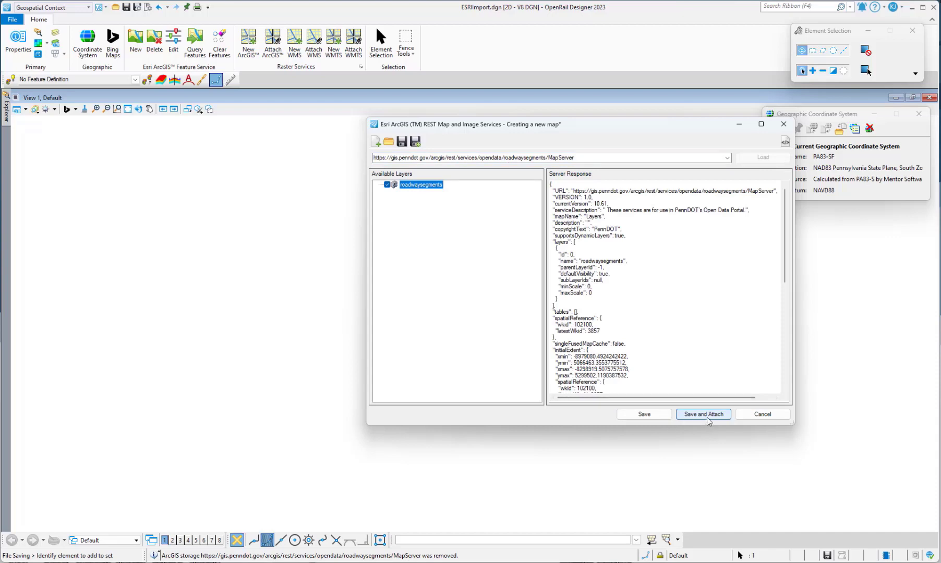
{"action": "left_click", "coordinate": [703, 414]}
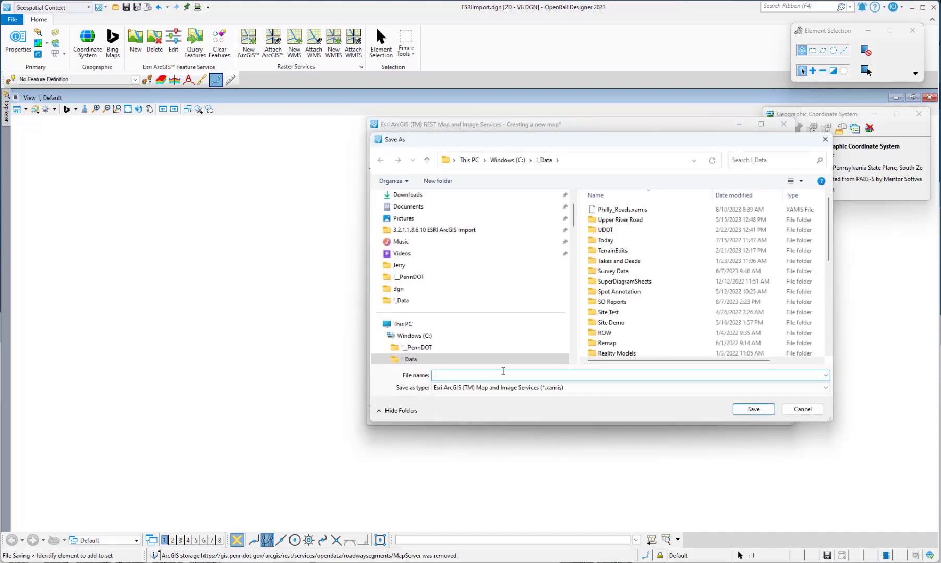
{"action": "type", "text": "PA_Roa"}
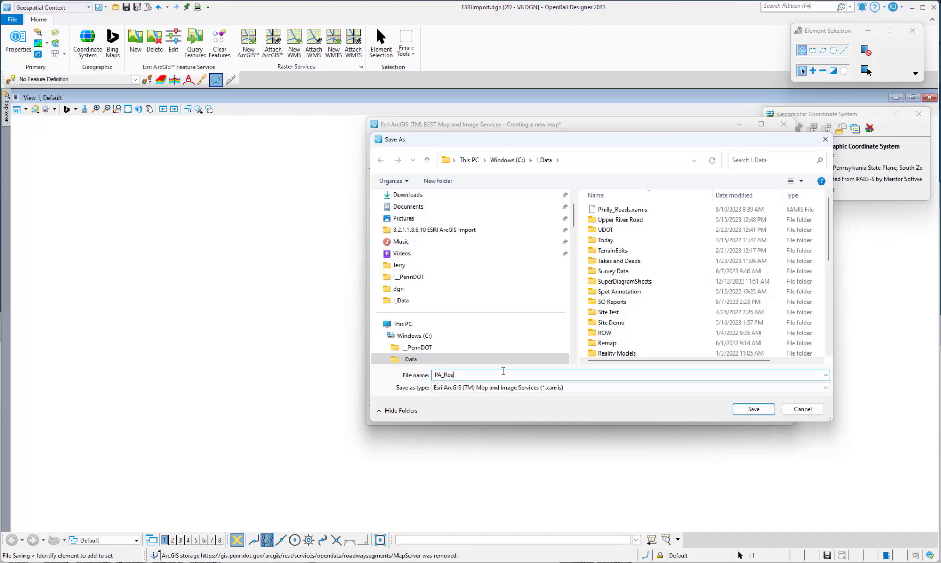
{"action": "left_click", "coordinate": [752, 409]}
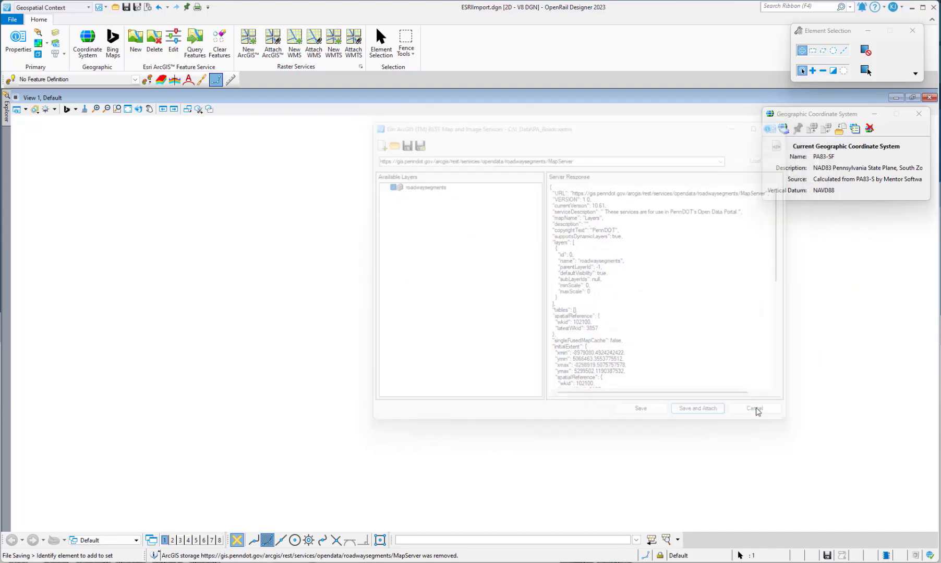
Step: Attach PA_Roads.xamis as a raster and select its entry in Raster Manager
{"action": "left_click", "coordinate": [697, 409]}
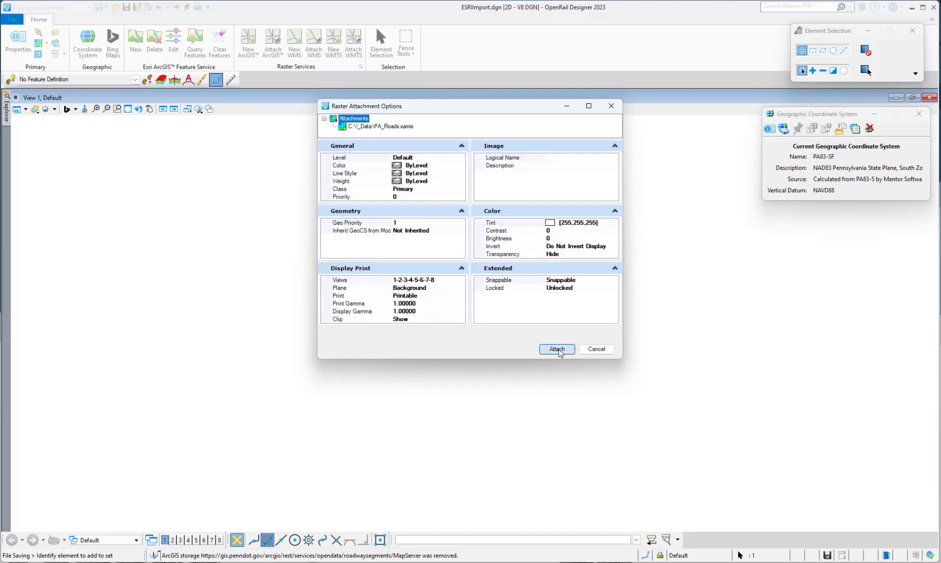
{"action": "left_click", "coordinate": [556, 349]}
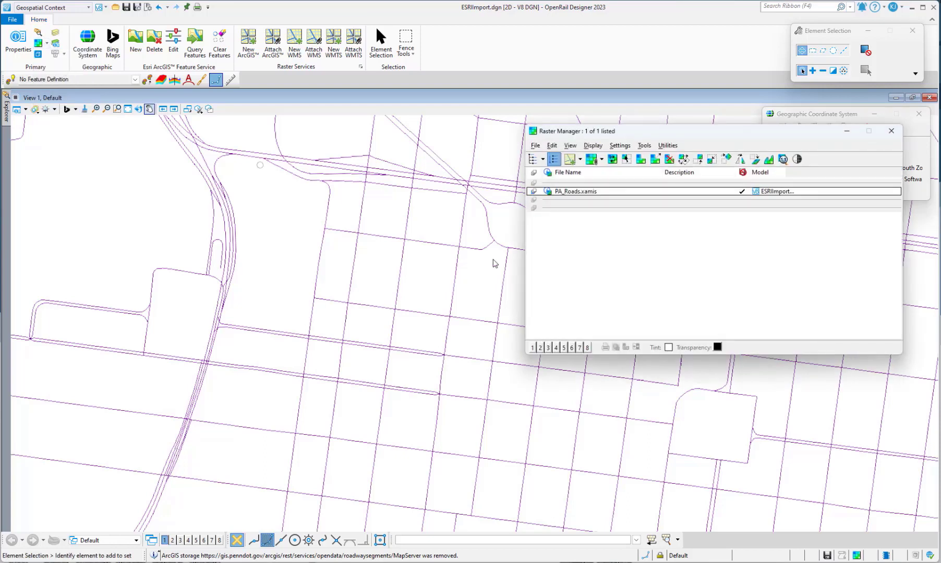
{"action": "left_click", "coordinate": [575, 191]}
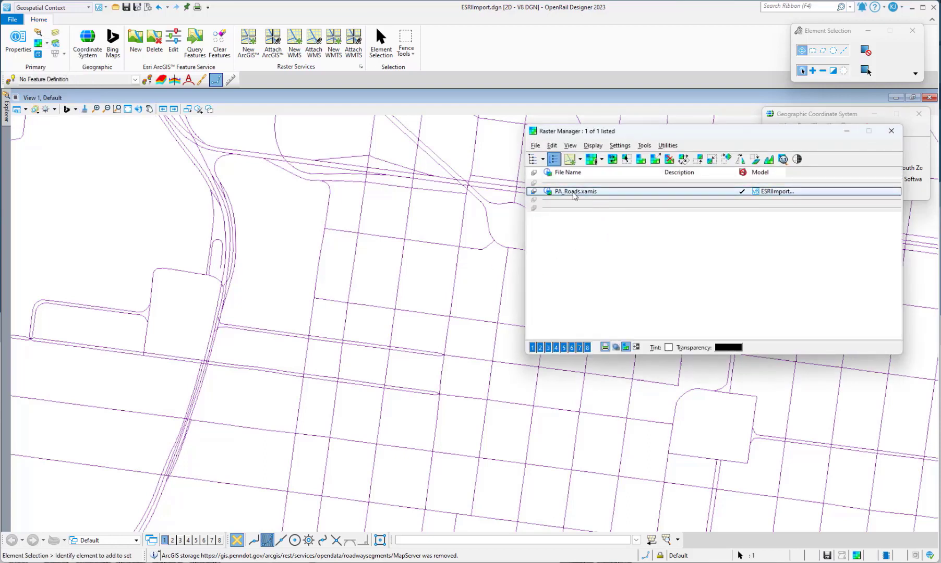